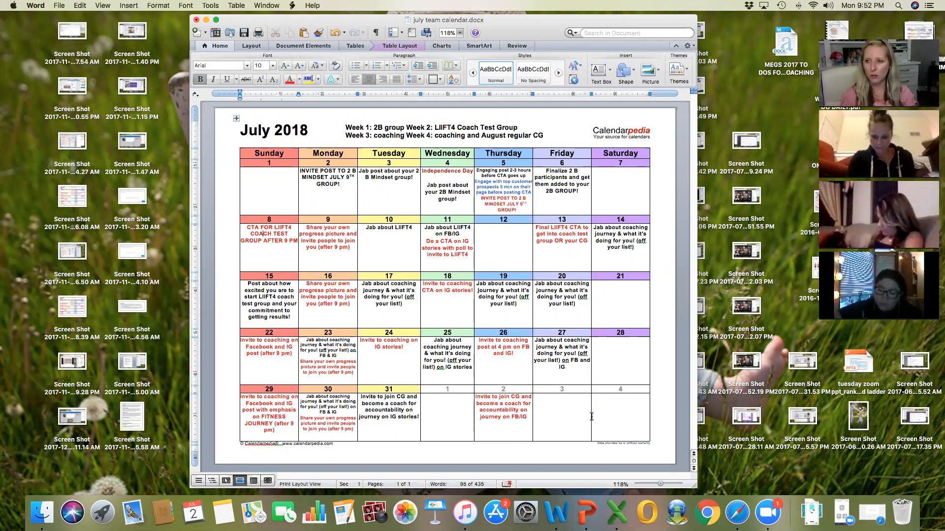
mouse_move(607, 215)
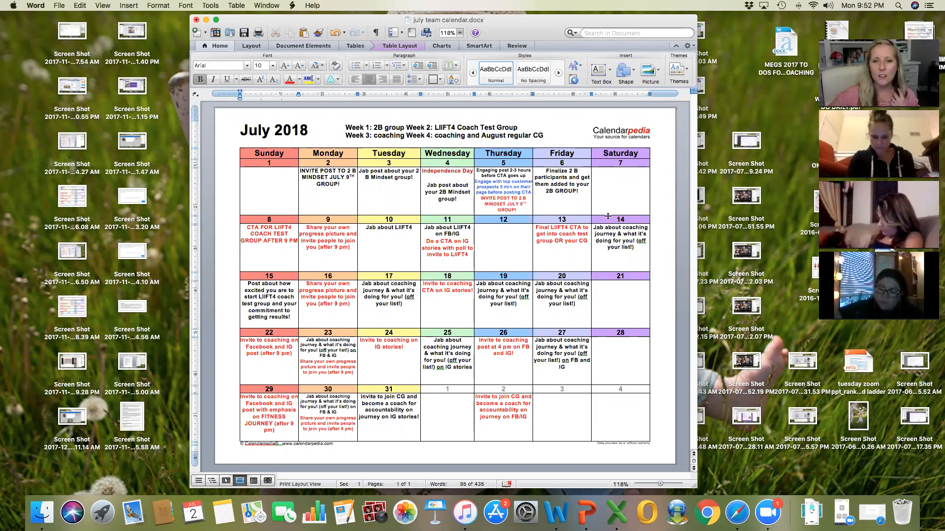